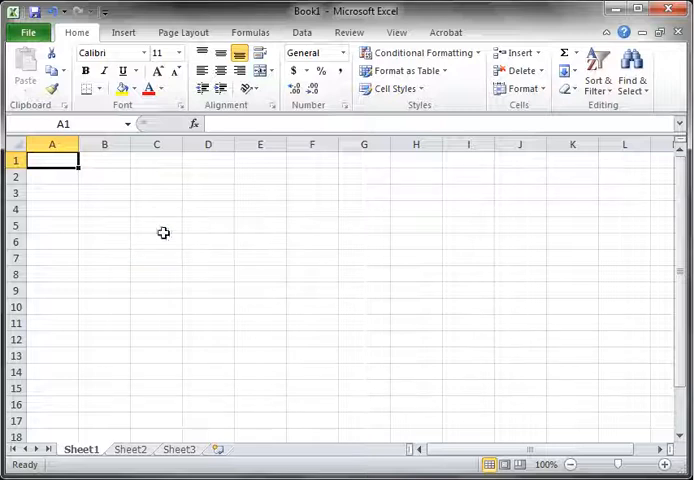
mouse_move(137, 302)
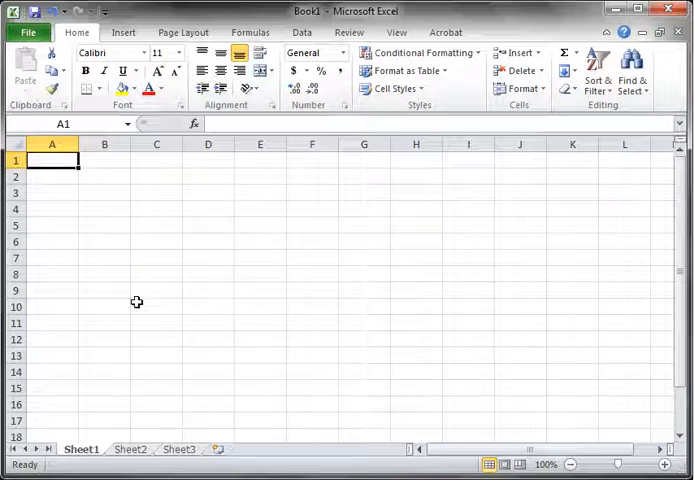
mouse_move(311, 230)
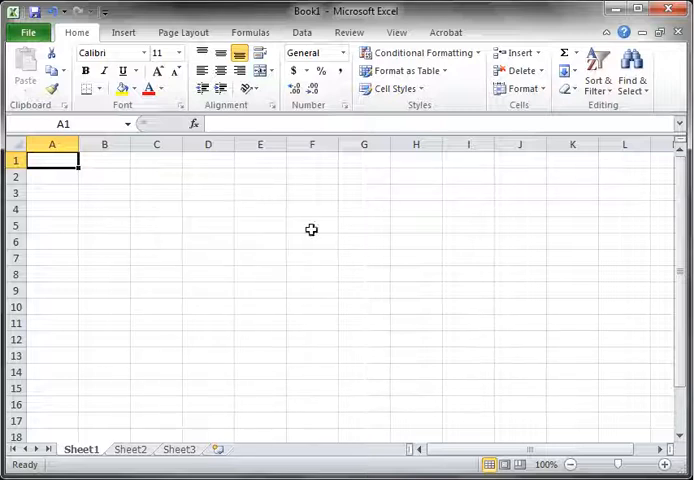
mouse_move(333, 262)
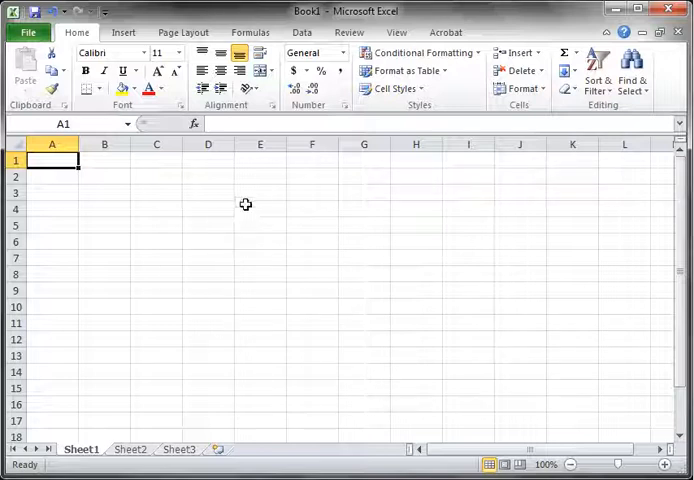
mouse_move(246, 124)
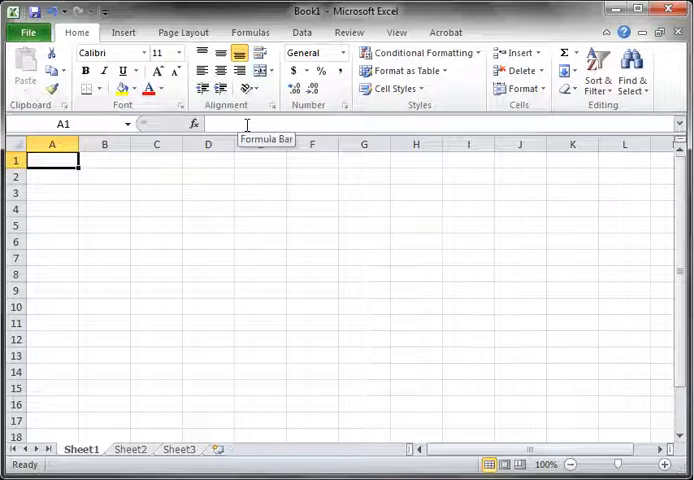
mouse_move(278, 103)
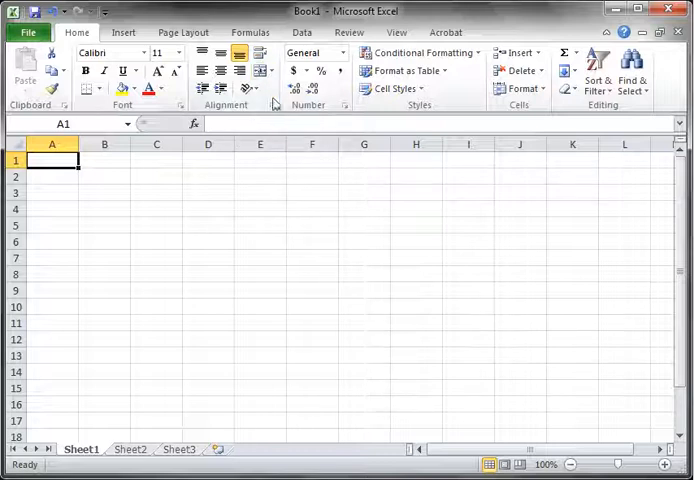
mouse_move(259, 192)
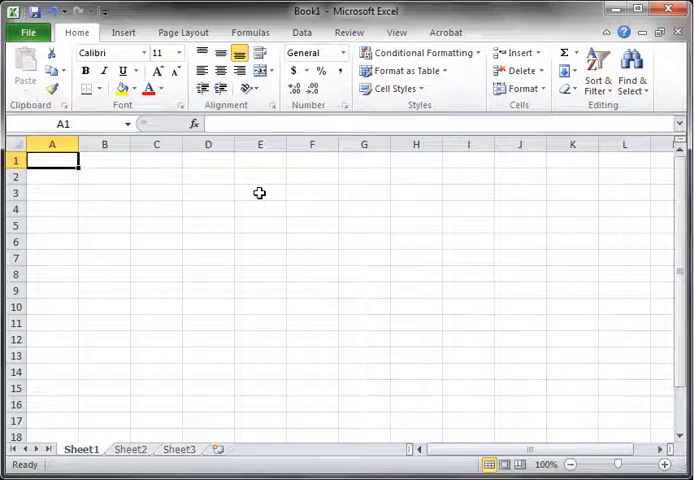
- Look around the empty Book1 worksheet, scrolling right and down across the grid
click(17, 160)
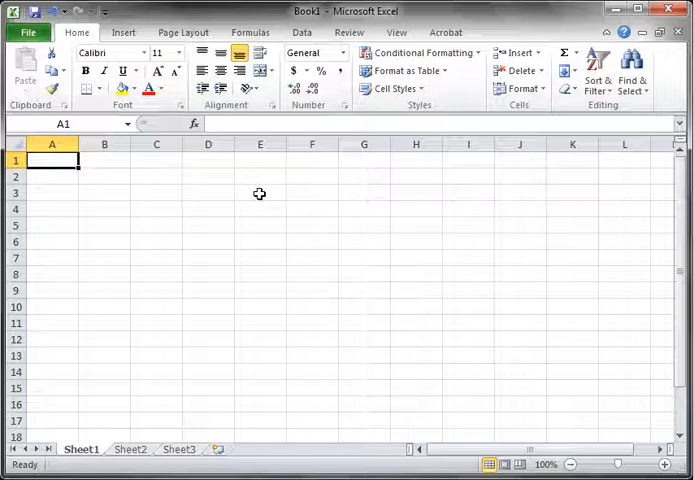
click(104, 159)
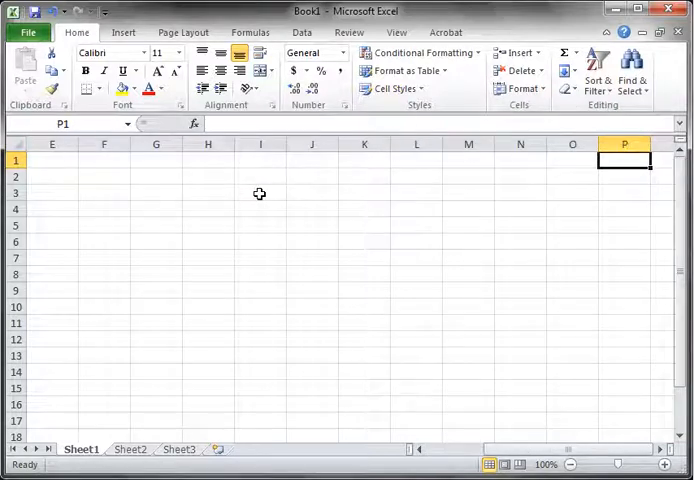
scroll(right, 3)
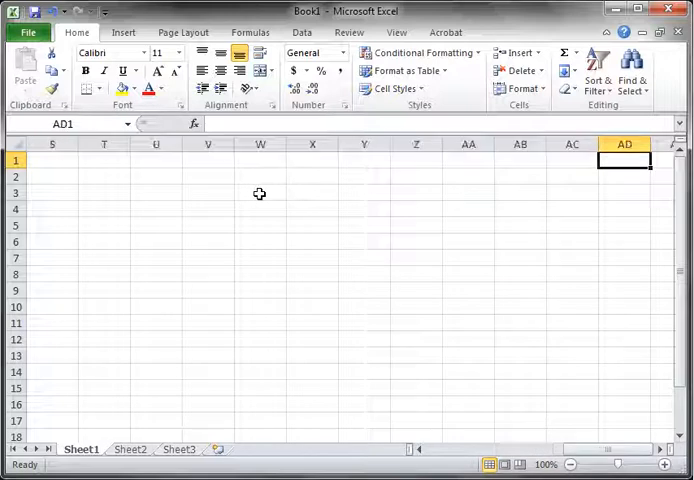
scroll(right, 3)
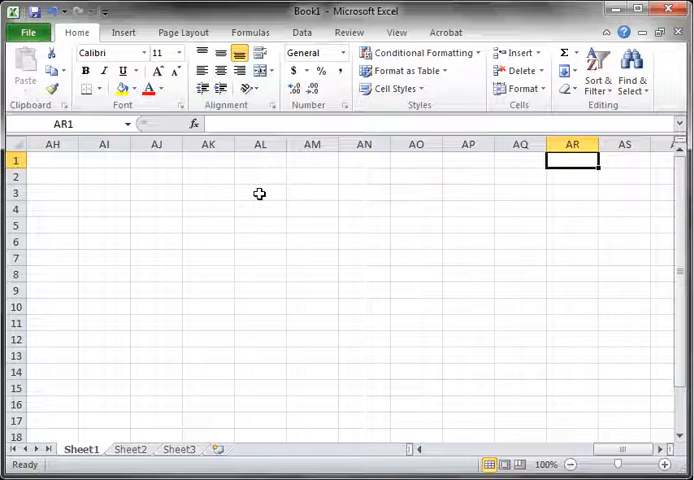
click(572, 338)
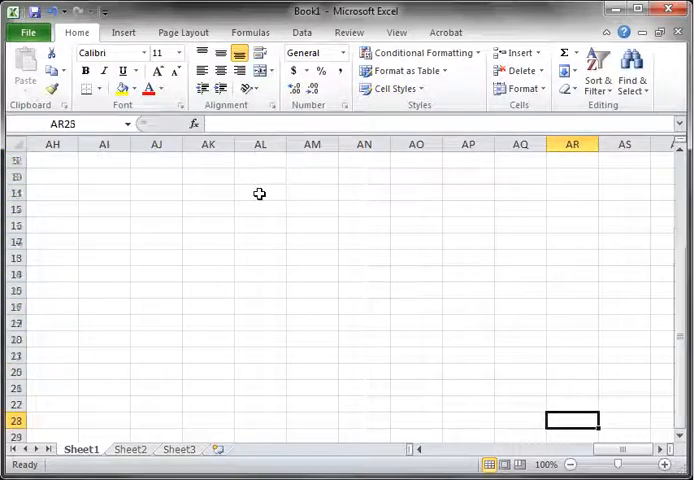
scroll(down, 3)
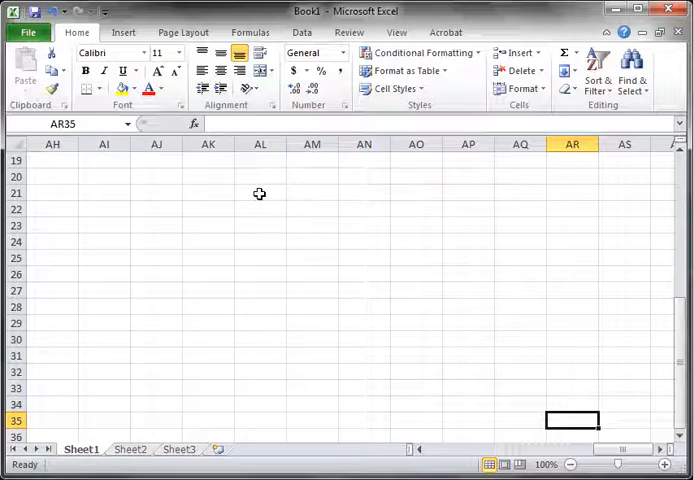
scroll(down, 3)
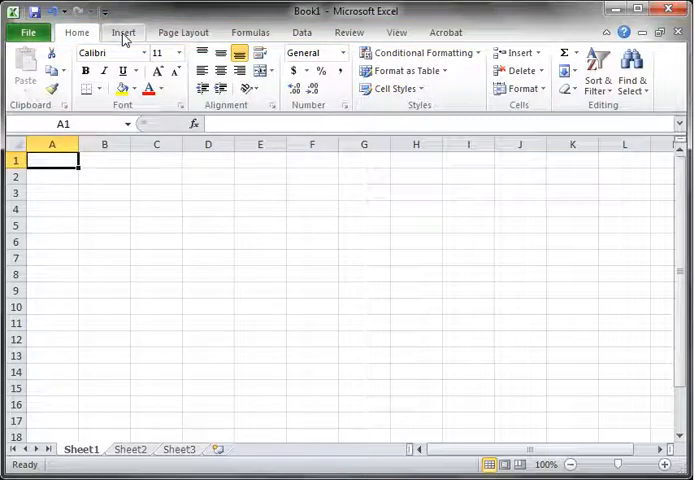
- Browse the Insert, Page Layout, Formulas, Data and Review ribbons, then show Book1's File information view
click(122, 32)
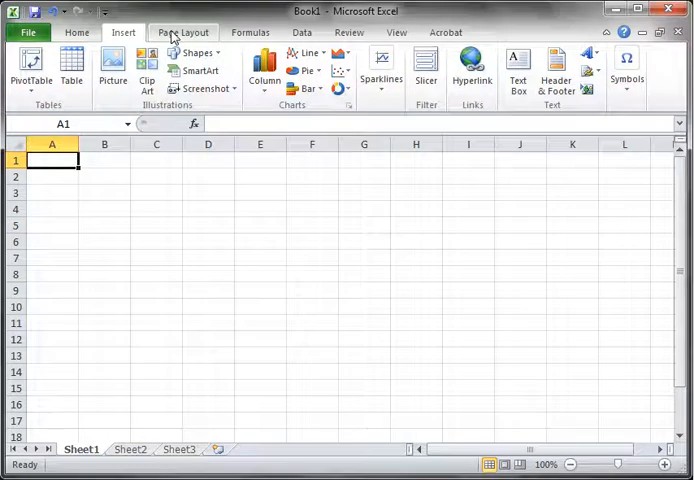
click(183, 32)
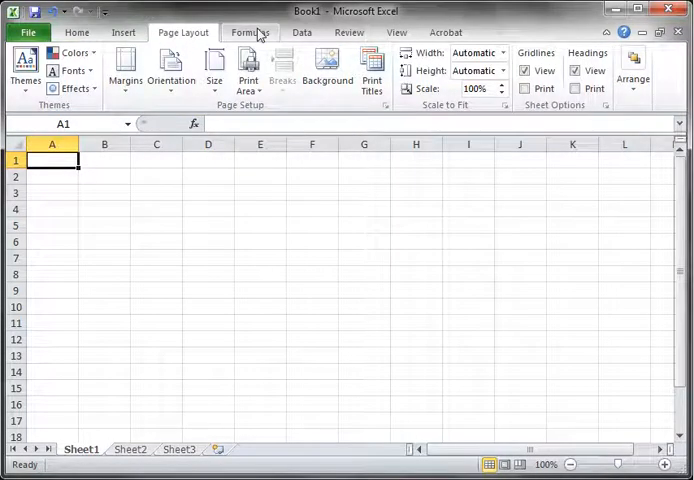
click(249, 32)
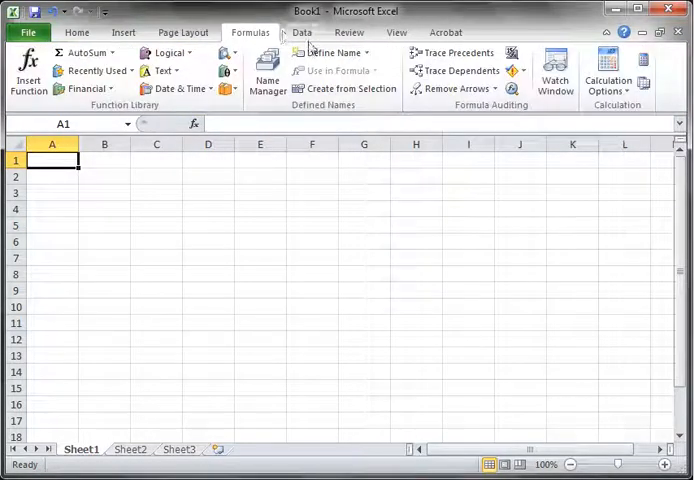
click(302, 32)
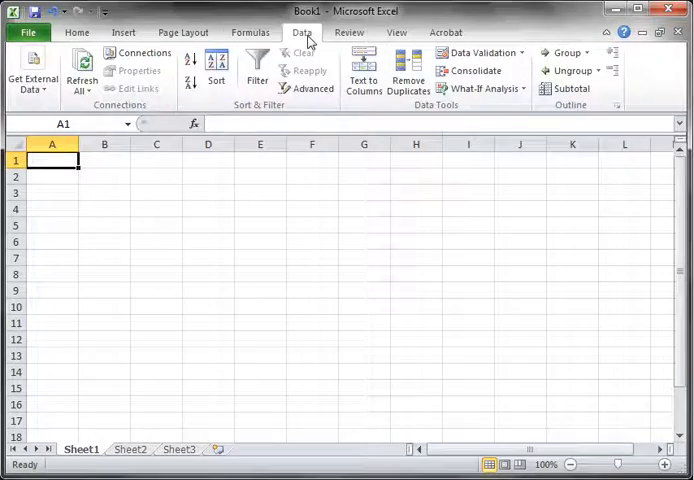
click(349, 32)
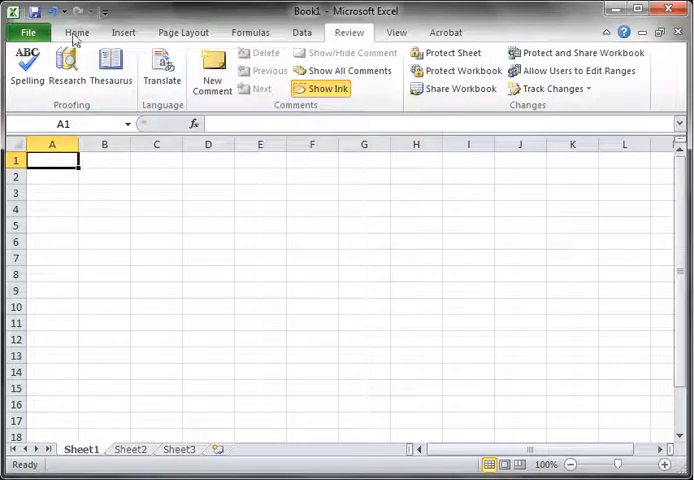
click(76, 32)
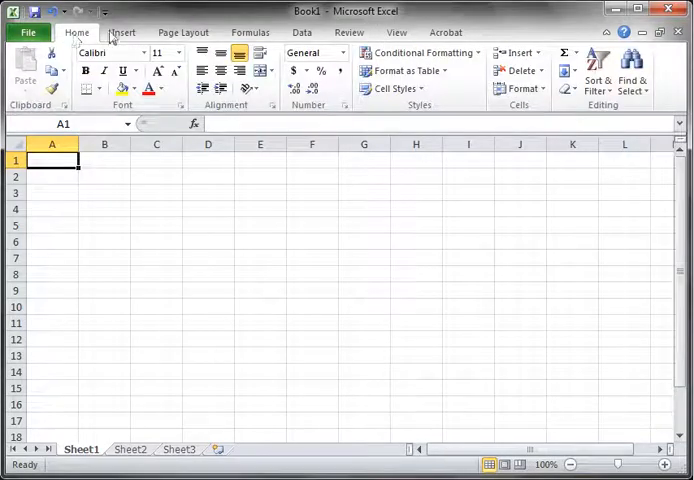
click(123, 32)
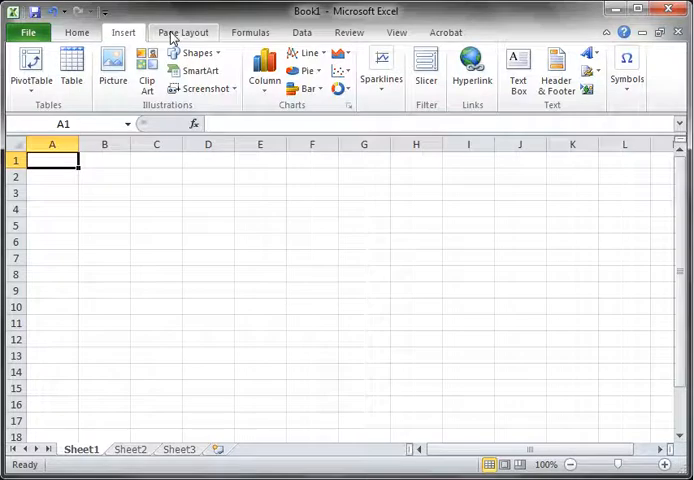
click(182, 32)
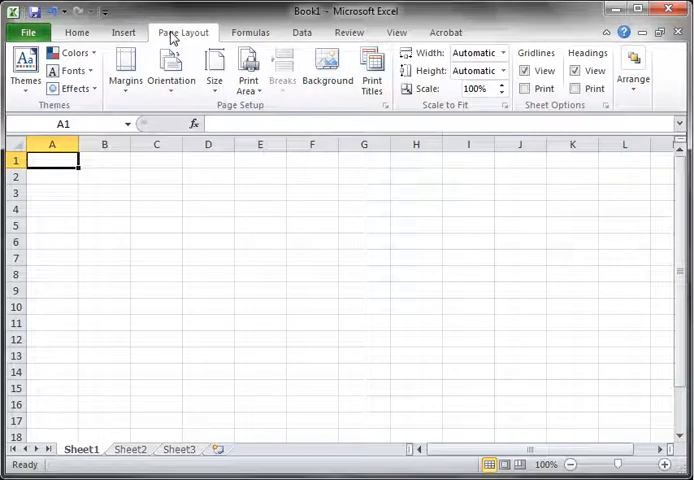
click(77, 32)
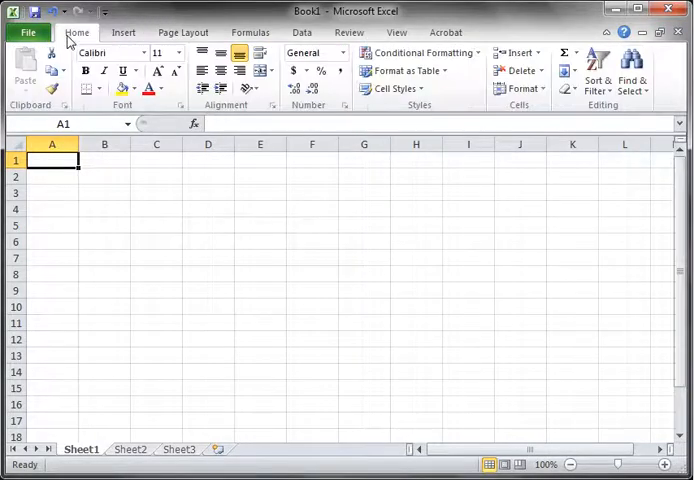
click(28, 32)
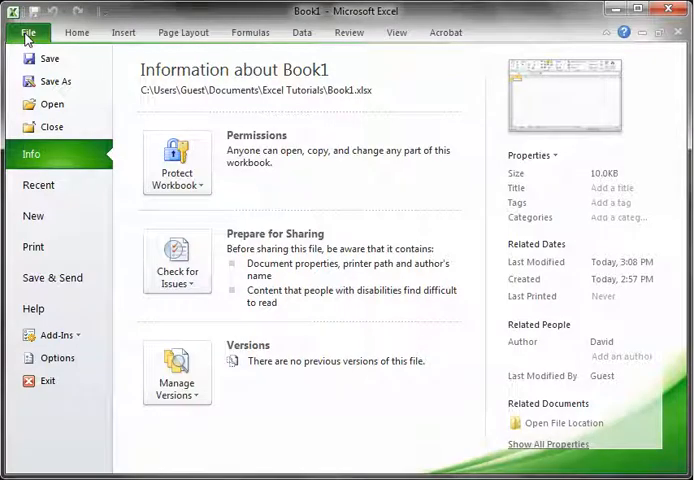
mouse_move(76, 32)
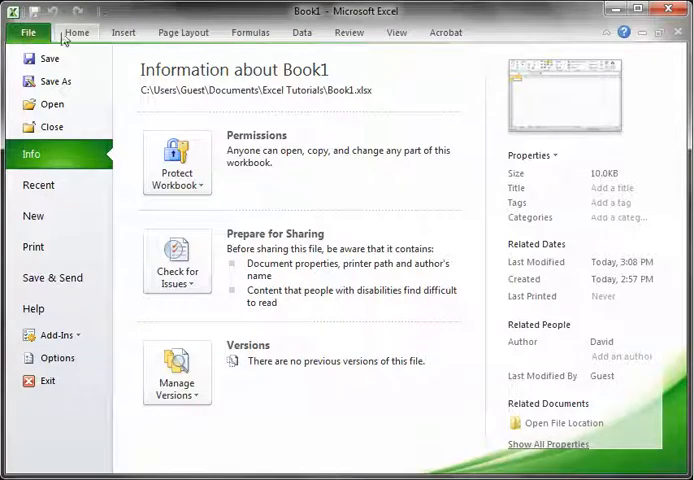
click(77, 32)
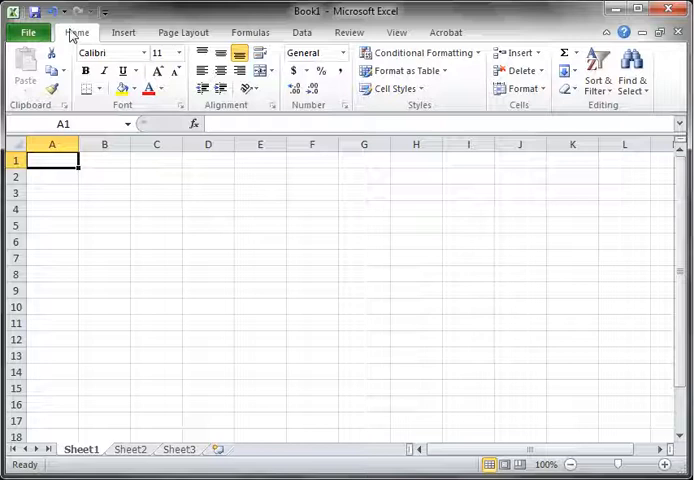
mouse_move(52, 11)
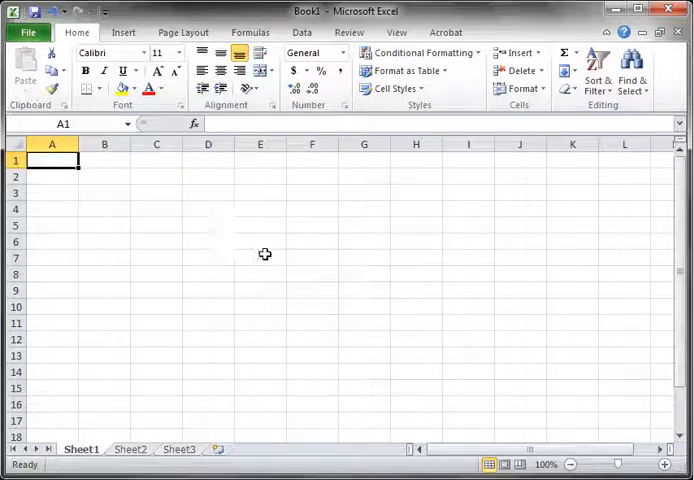
mouse_move(419, 262)
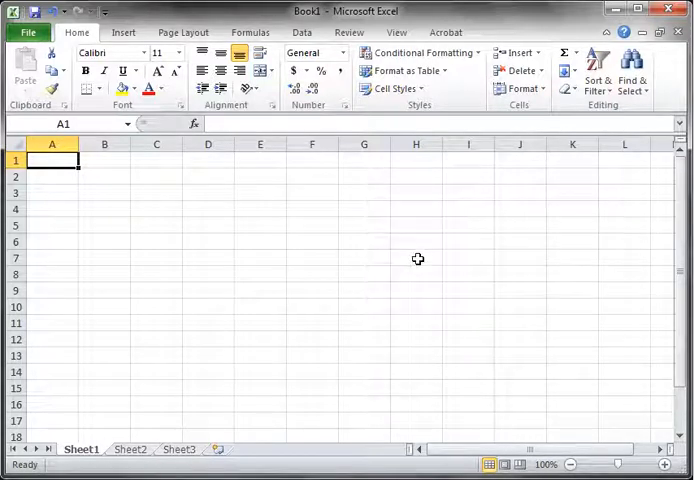
click(415, 258)
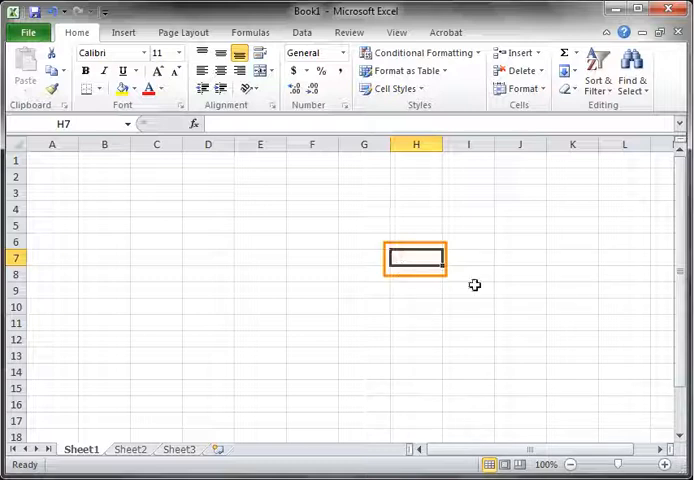
mouse_move(409, 258)
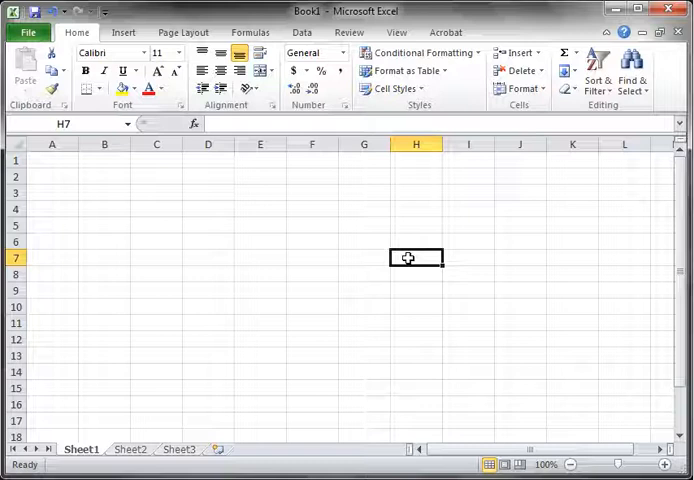
mouse_move(522, 294)
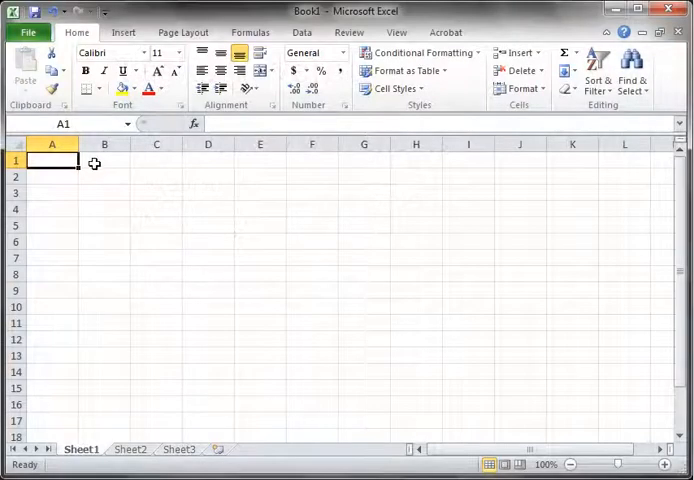
click(416, 257)
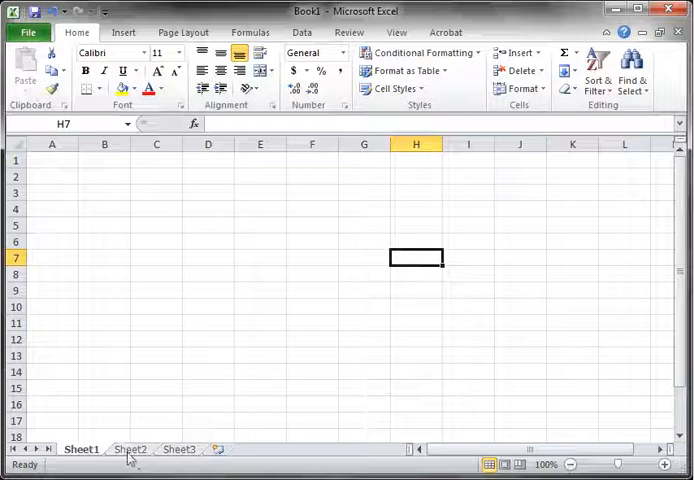
- View the POLS 340 grades on Sheet2, then the POLS 101 grades on Sheet3
click(130, 449)
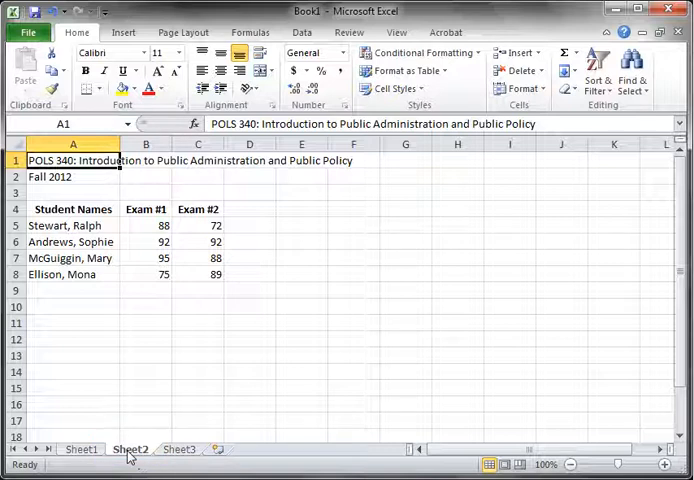
click(179, 448)
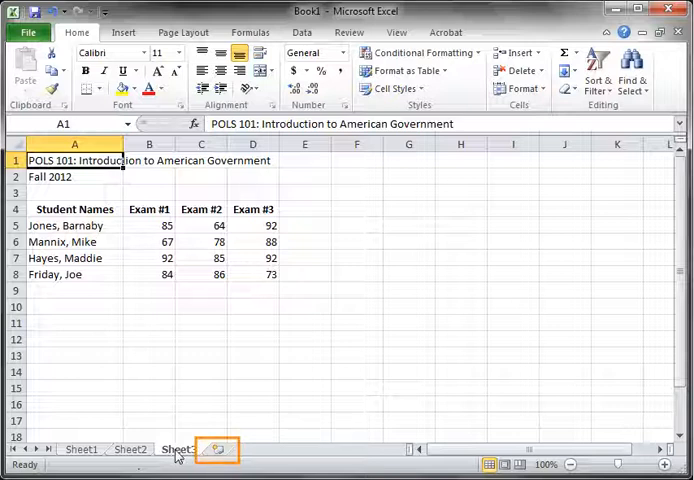
click(215, 449)
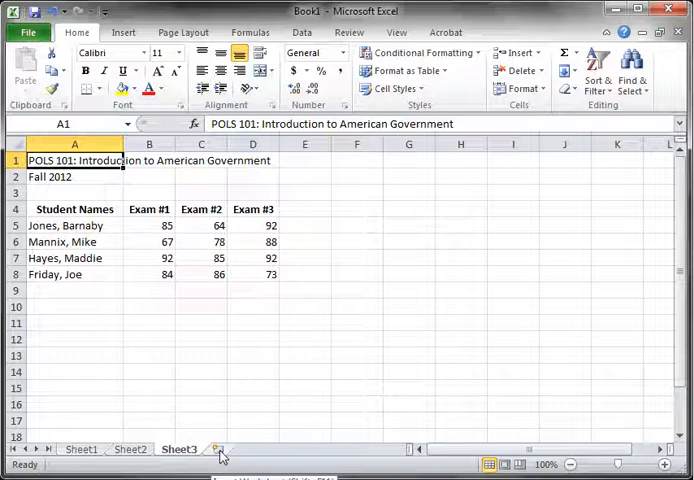
- Add blank worksheets Sheet4 and Sheet5, then return to Sheet2's POLS 340 grades
click(215, 449)
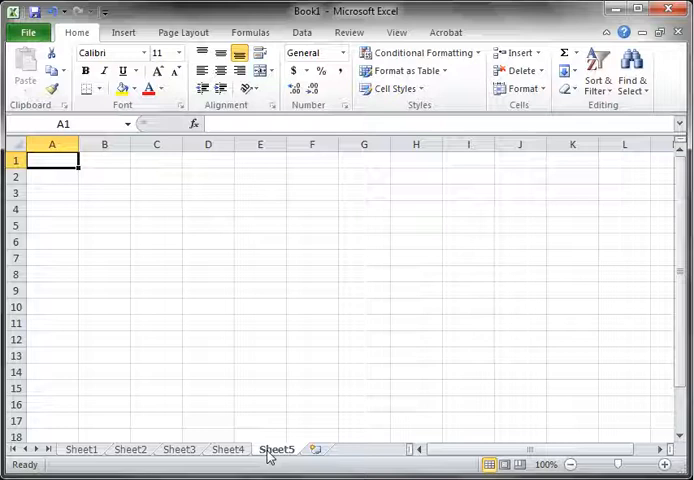
mouse_move(165, 451)
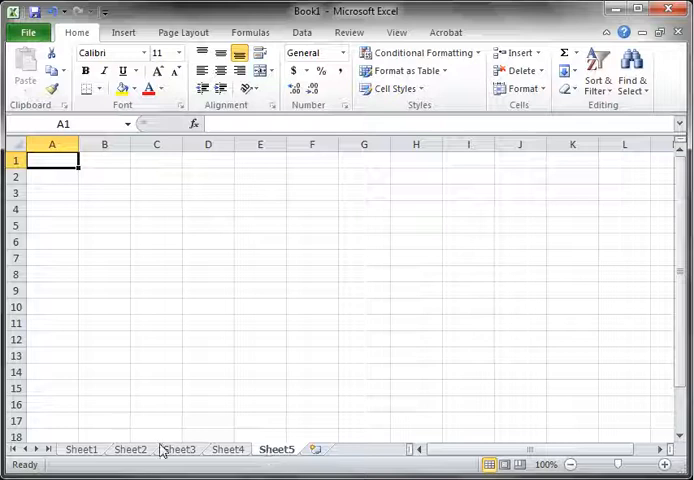
click(129, 449)
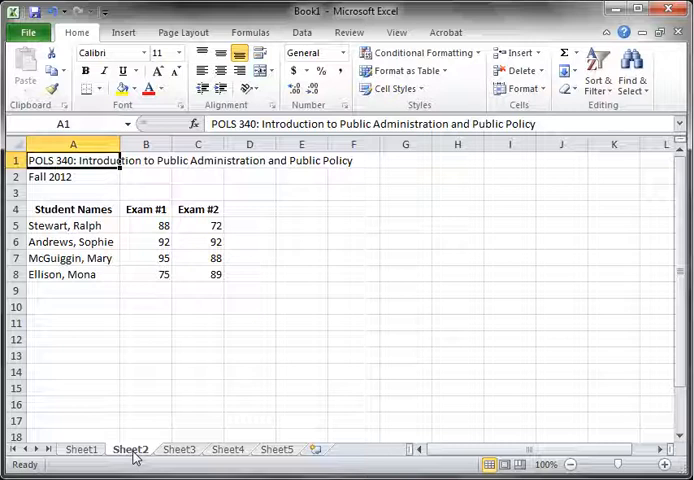
mouse_move(145, 456)
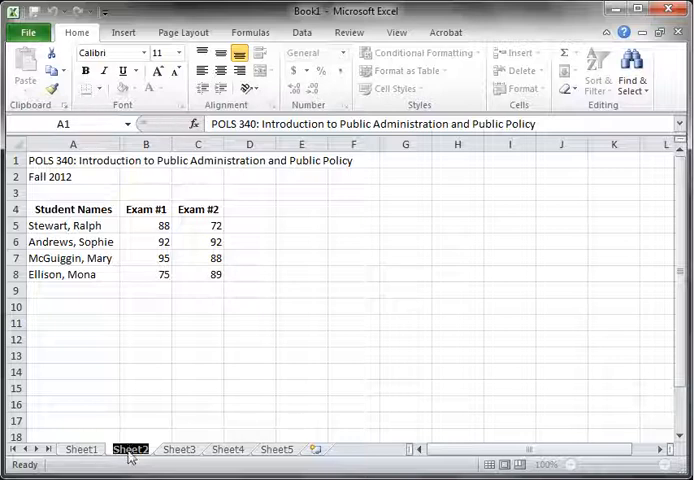
- Rename Sheet2 to POLS340 and Sheet3 to POLS101
double_click(129, 449)
text(POLS340)
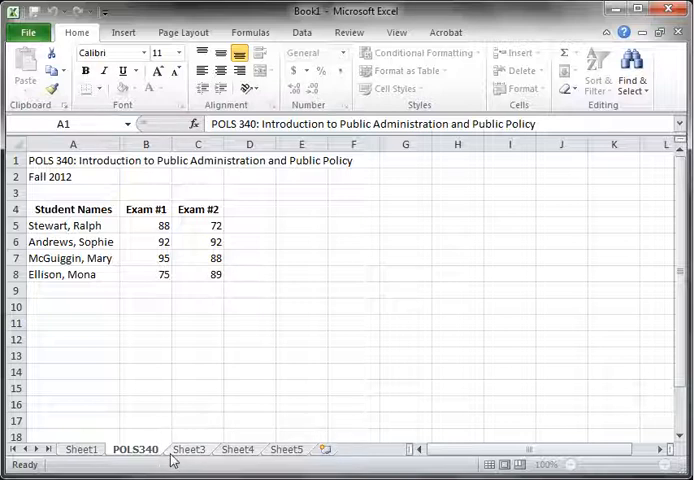
click(188, 449)
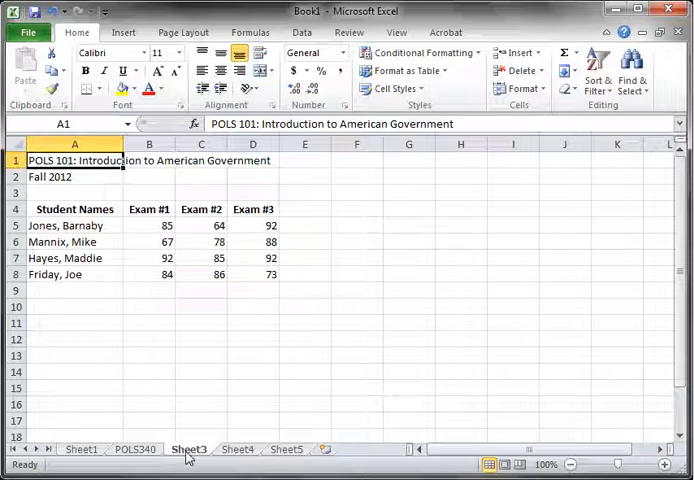
double_click(189, 448)
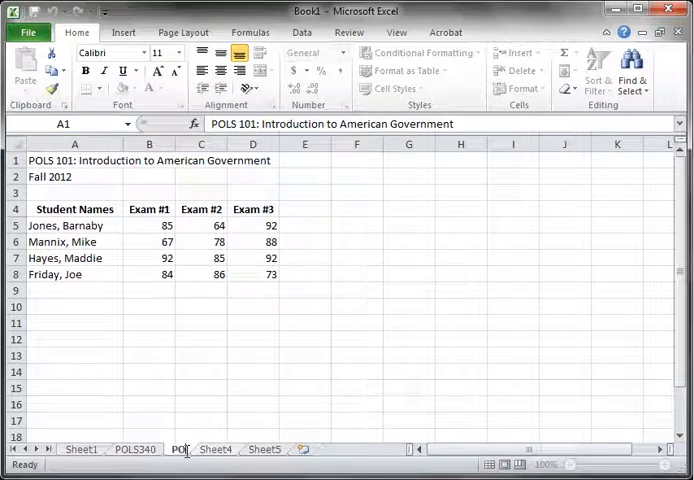
text(POLS101)
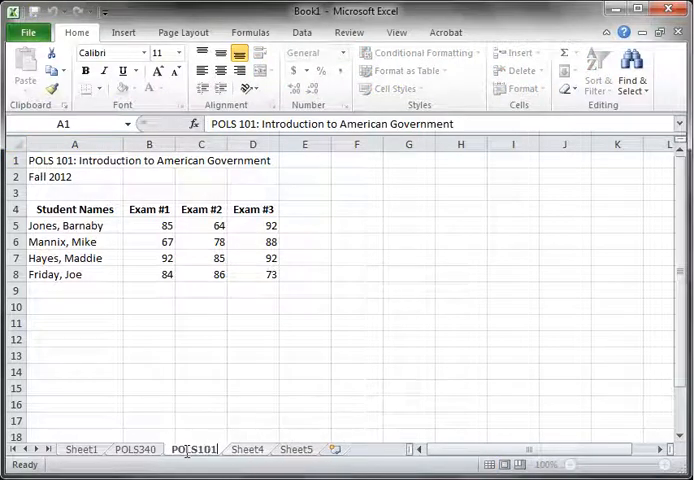
mouse_move(265, 421)
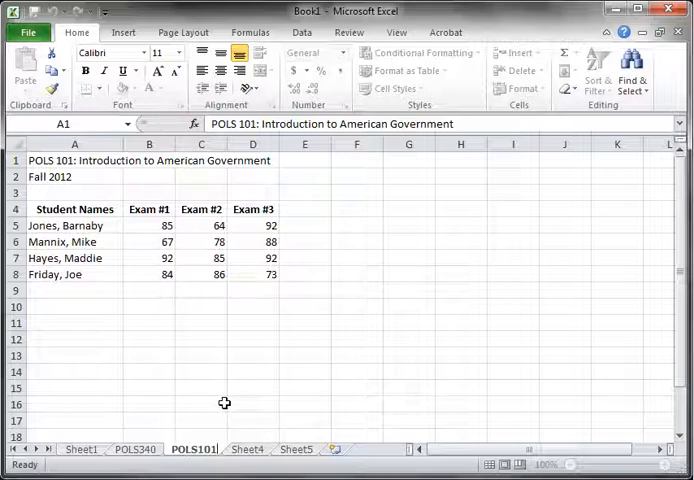
mouse_move(210, 393)
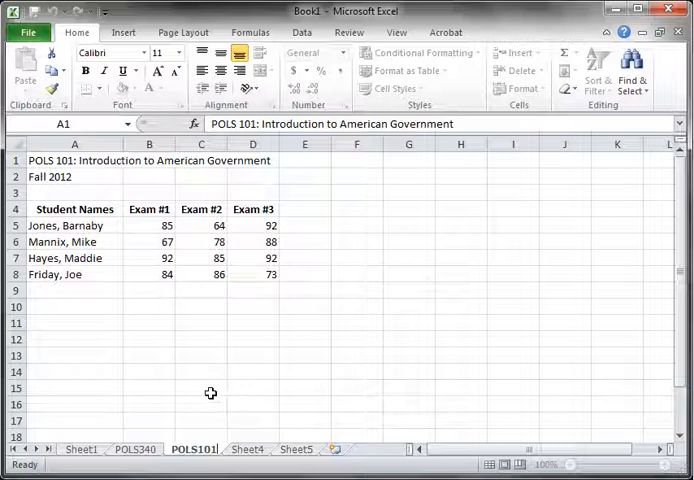
mouse_move(209, 404)
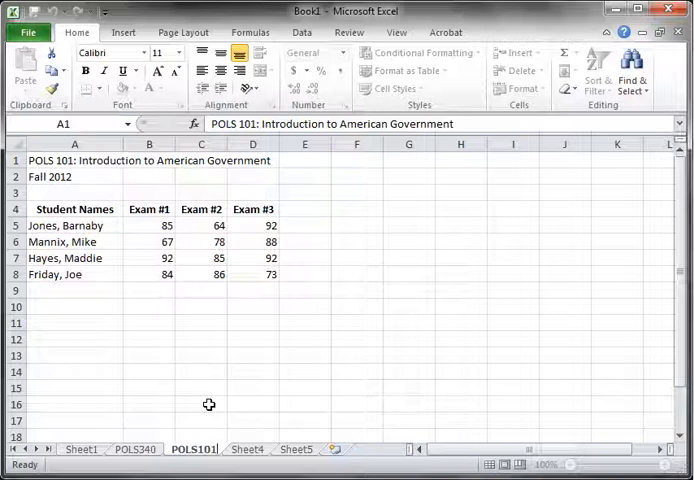
mouse_move(203, 461)
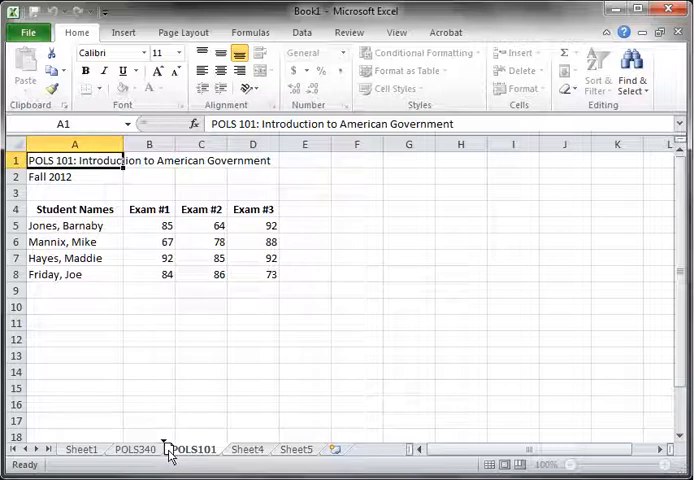
mouse_move(168, 452)
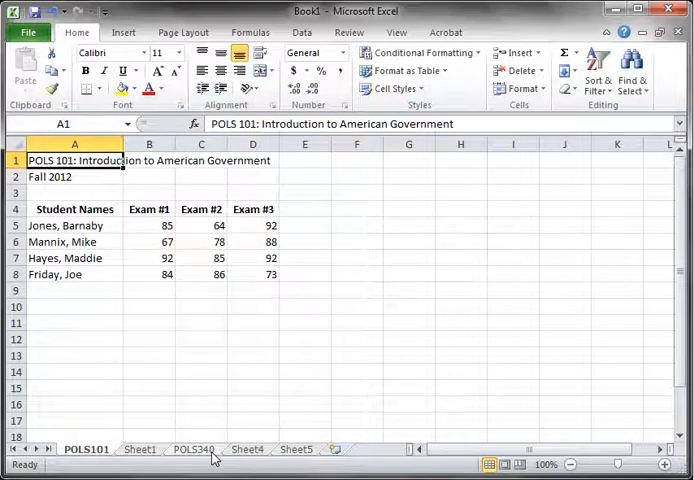
- Move POLS340 to sit right after POLS101 and show the POLS101 grades again
click(191, 448)
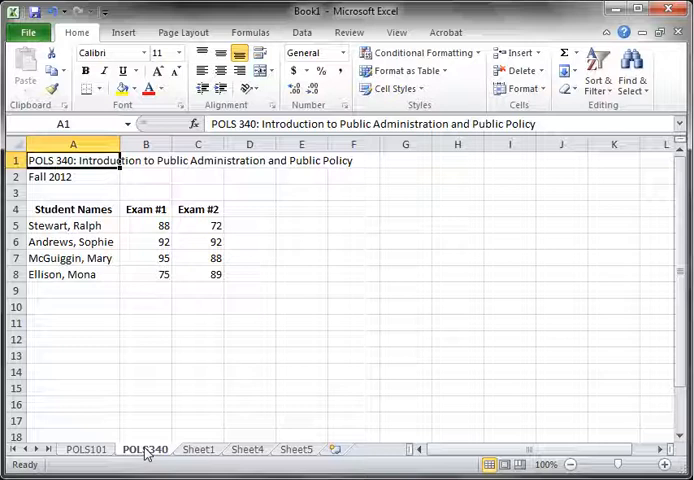
click(86, 448)
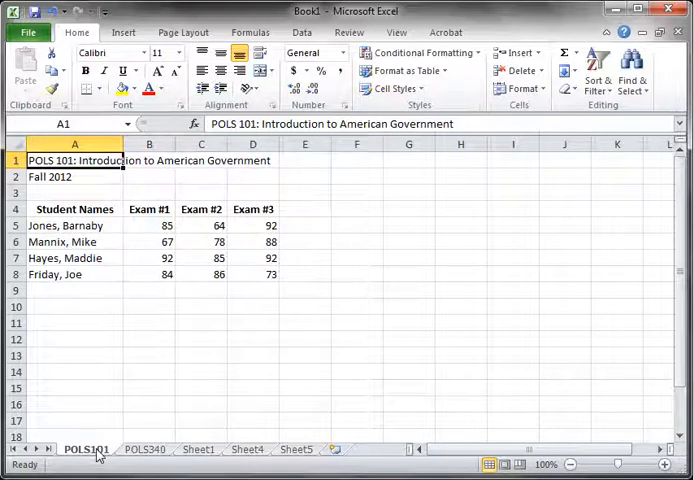